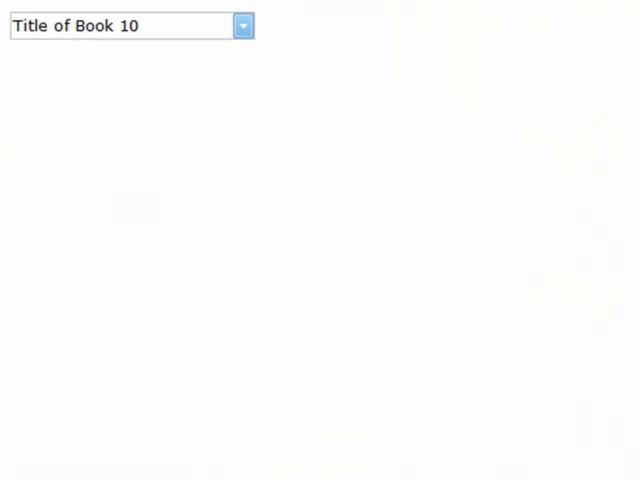
mouse_move(280, 193)
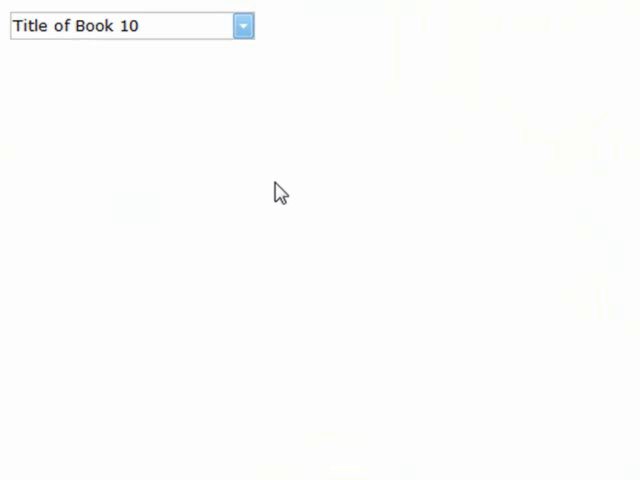
- Expand the book drop-down to reveal the Books header and ten title/author entries
left_click(243, 25)
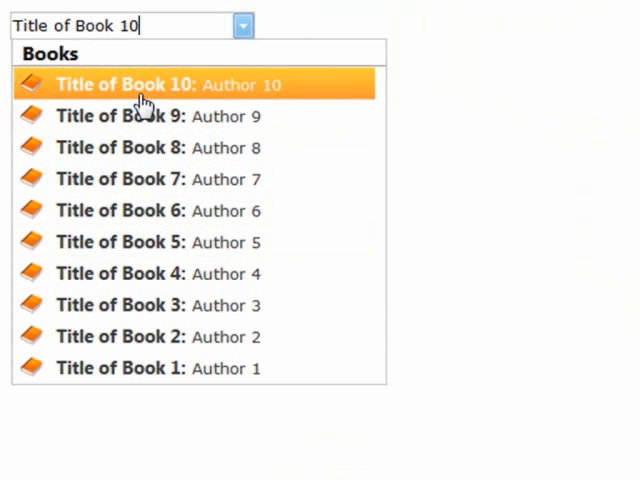
mouse_move(245, 100)
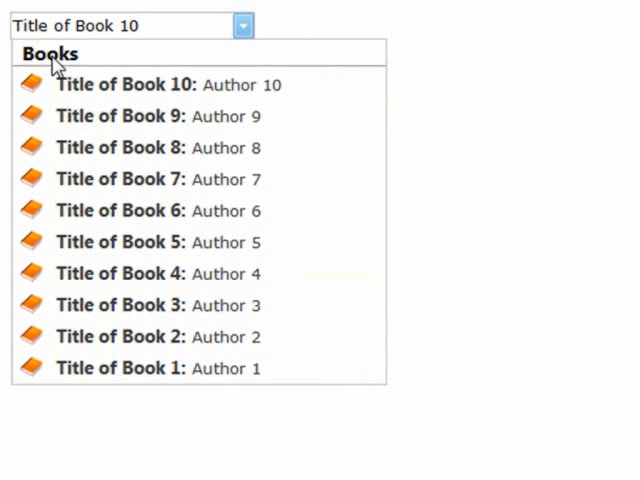
mouse_move(95, 62)
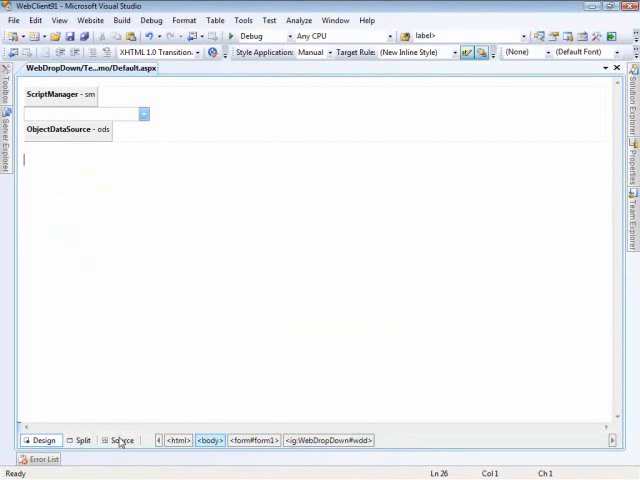
left_click(120, 440)
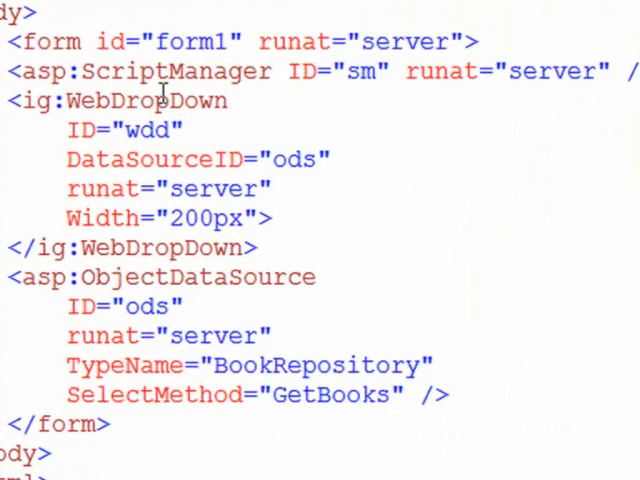
mouse_move(148, 158)
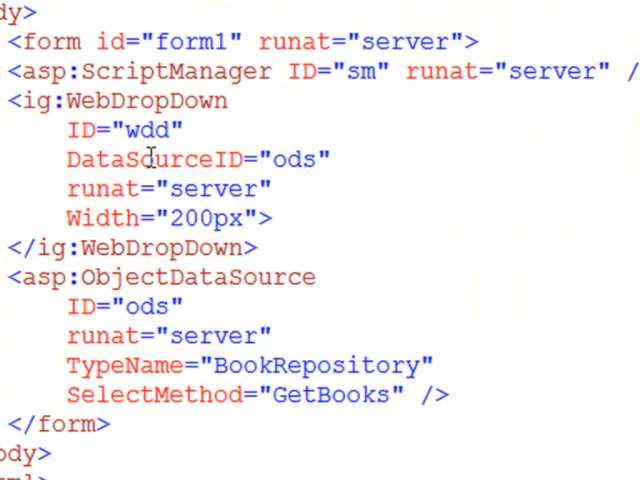
mouse_move(128, 288)
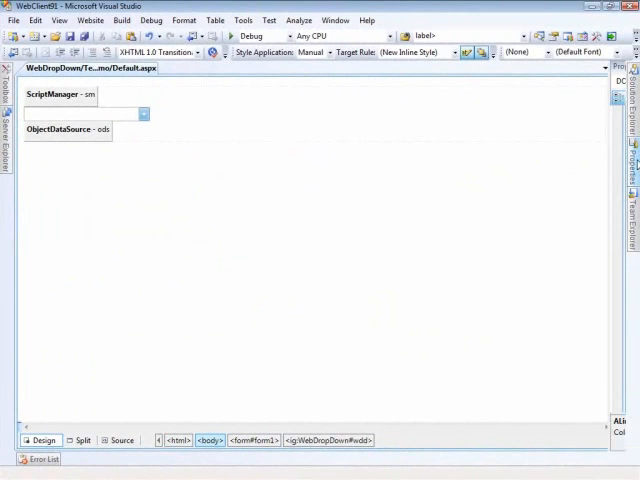
- Set the WebDropDown's TextField to Title, ValueField to ID, DropDownContainerWidth to 300px
left_click(85, 112)
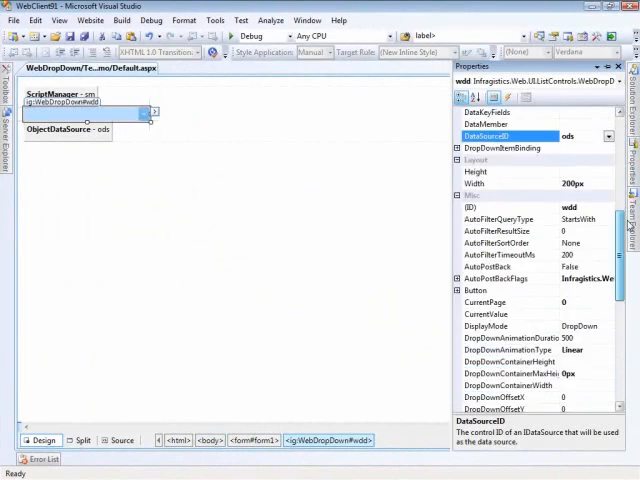
scroll("down", 3)
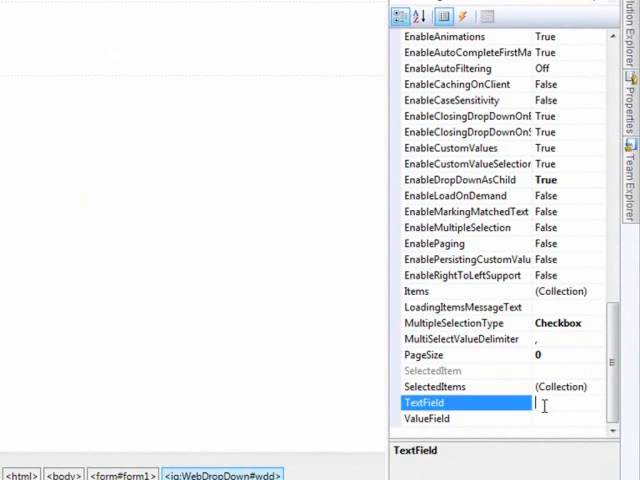
type("Title")
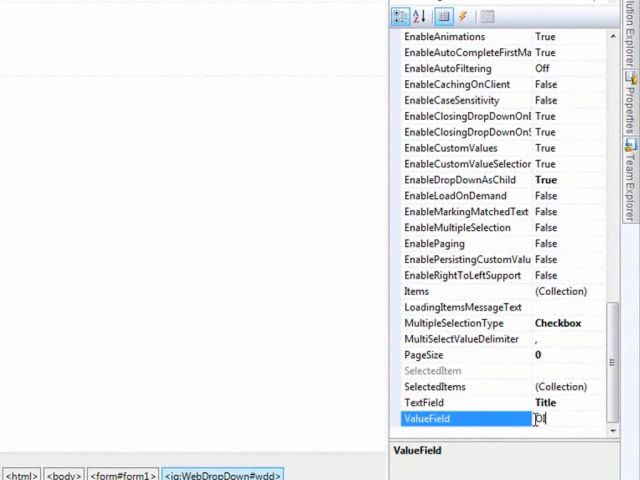
type("ID")
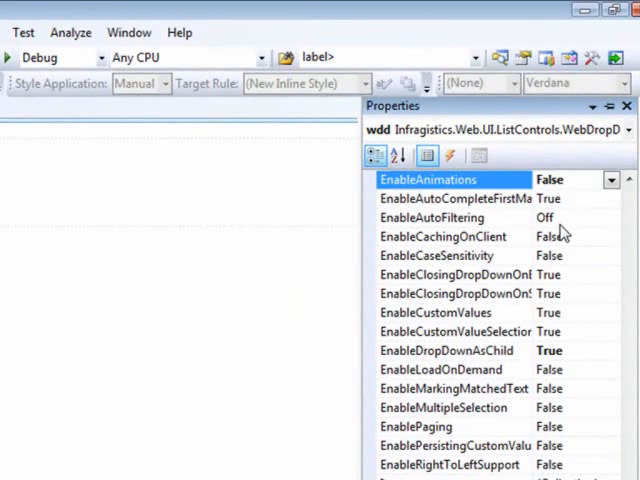
scroll("up", 3)
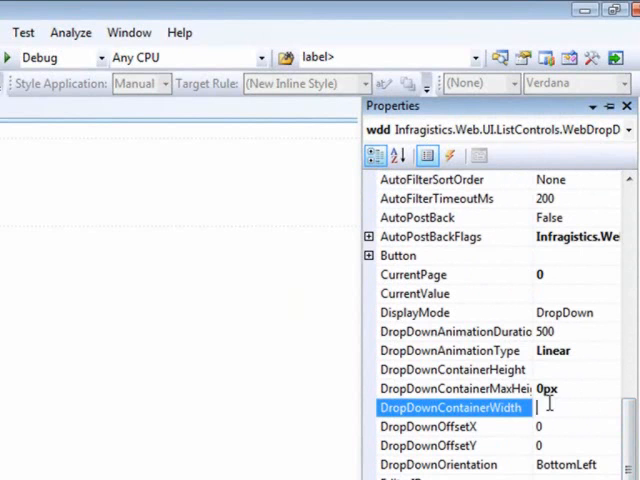
type("300px")
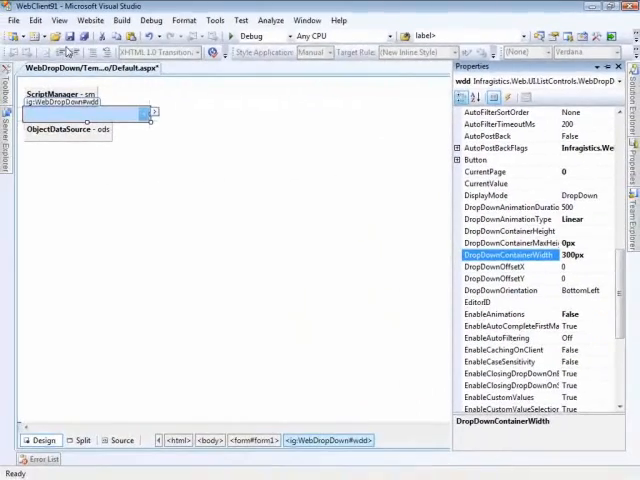
- Back in Source view, edit the item template markup around the Author expression
left_click(122, 440)
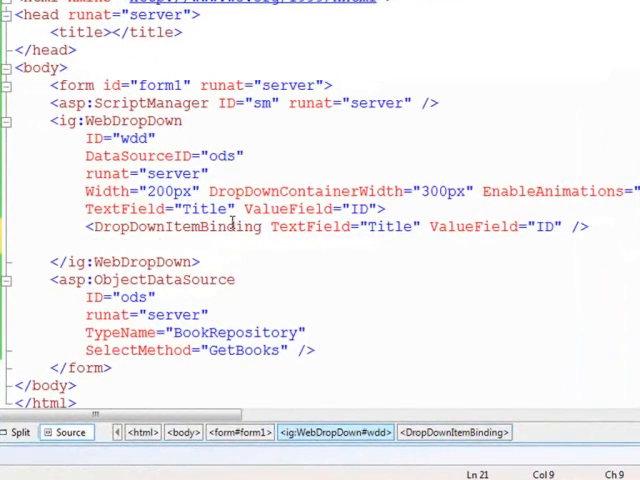
type("<i")
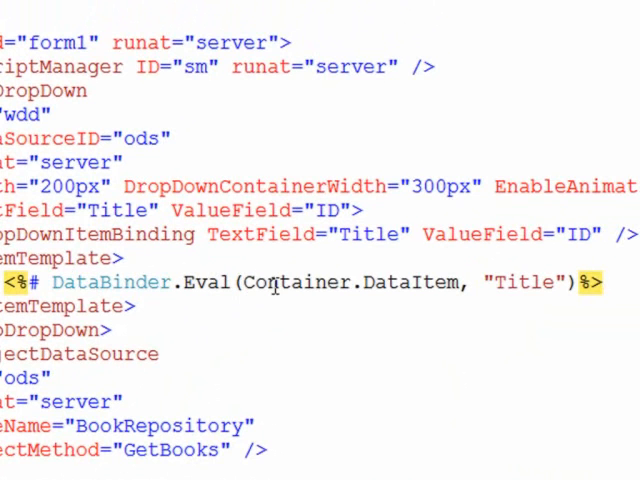
mouse_move(530, 283)
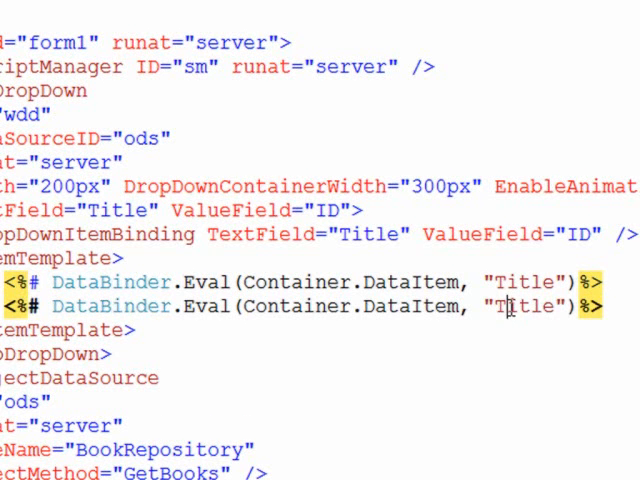
type("Author")
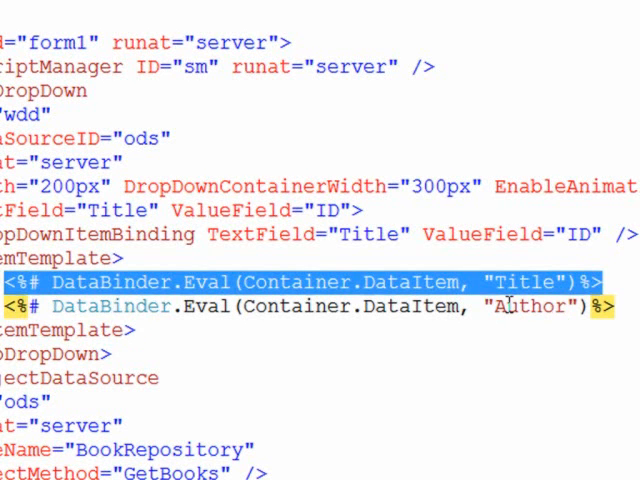
- Wrap the Title expression in a span with class 'ttl' followed by a colon
key("Delete")
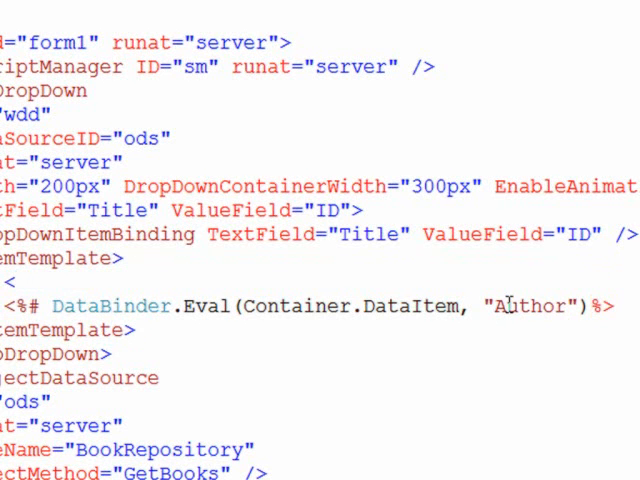
type("span class=\"")
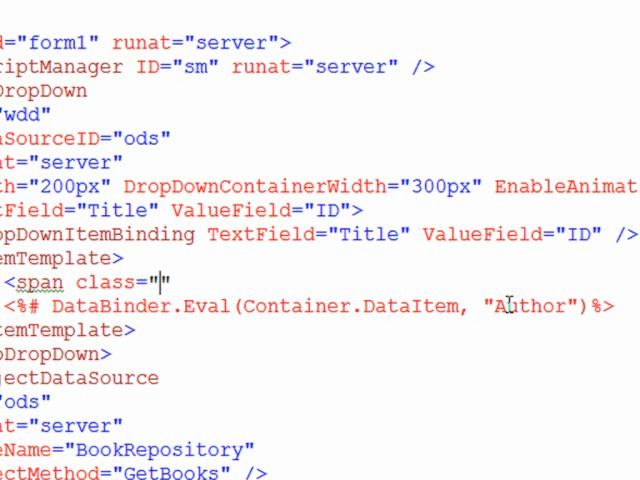
type("ttl")
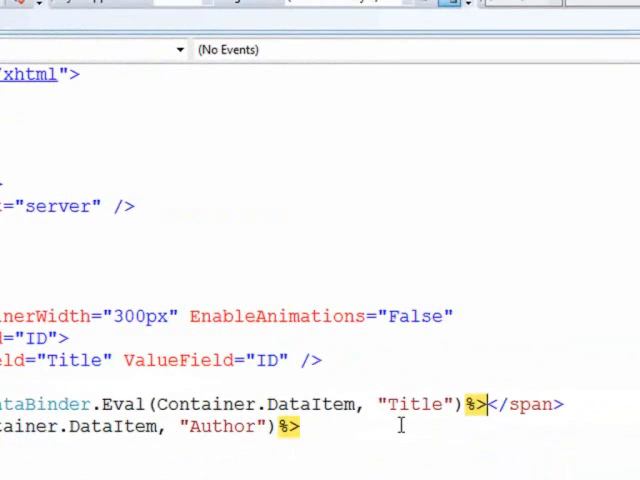
type(":")
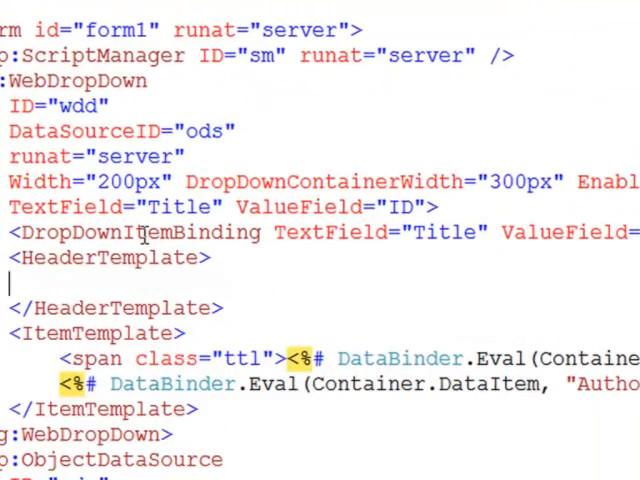
- Type <div class="hdr"> inside the HeaderTemplate, completing the tag with IntelliSense
type("do")
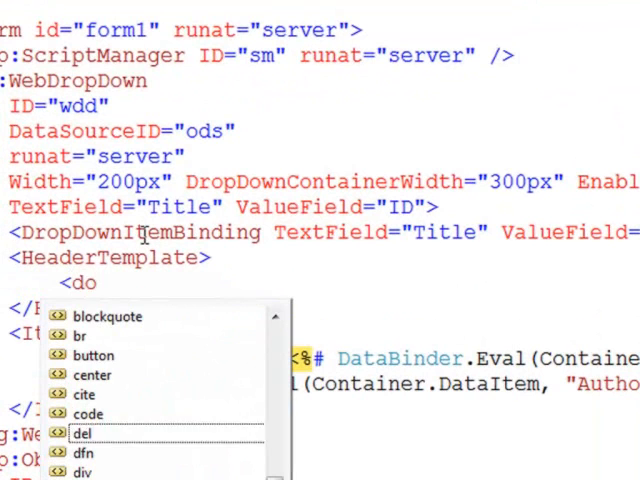
type("iv class=\"")
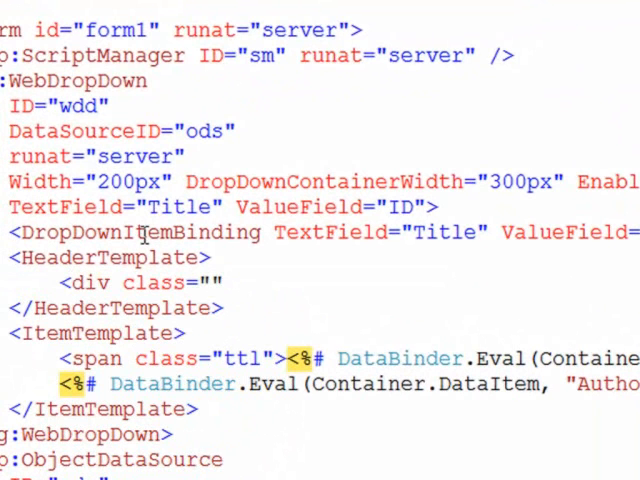
type("hdr")
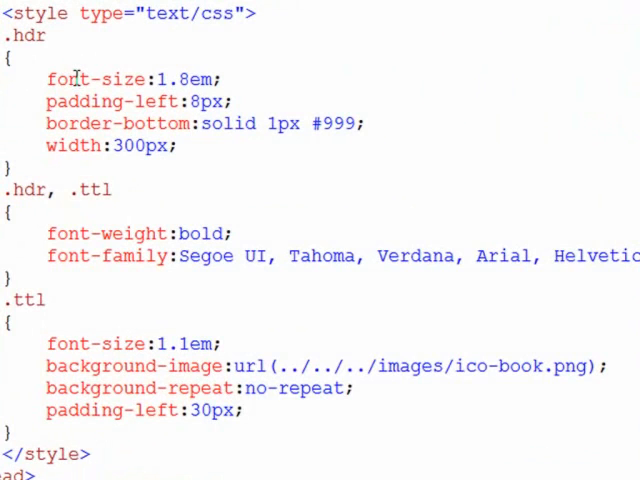
mouse_move(65, 147)
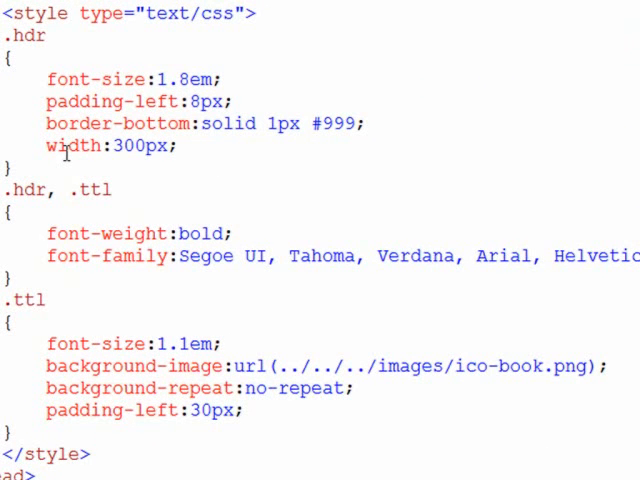
- Finish the style block with .hdr border rules and a bold .ttl book-icon background
scroll("down", 3)
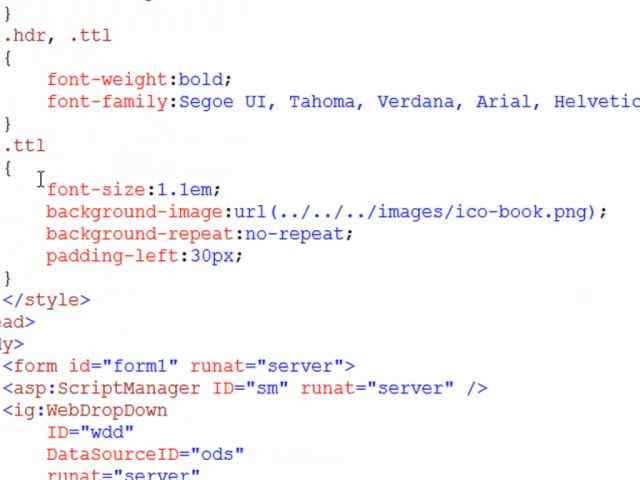
mouse_move(345, 222)
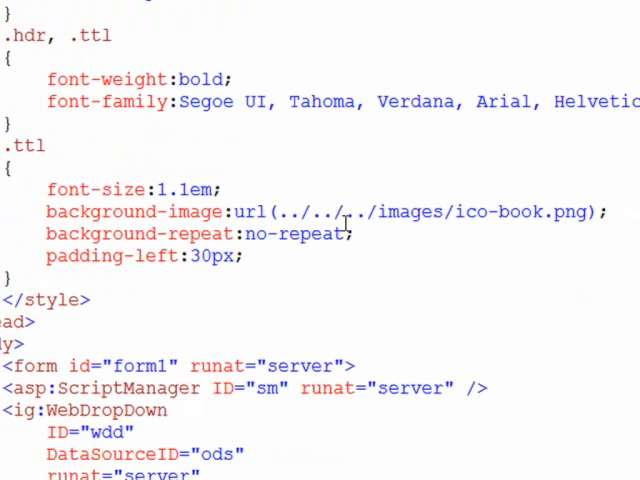
mouse_move(540, 221)
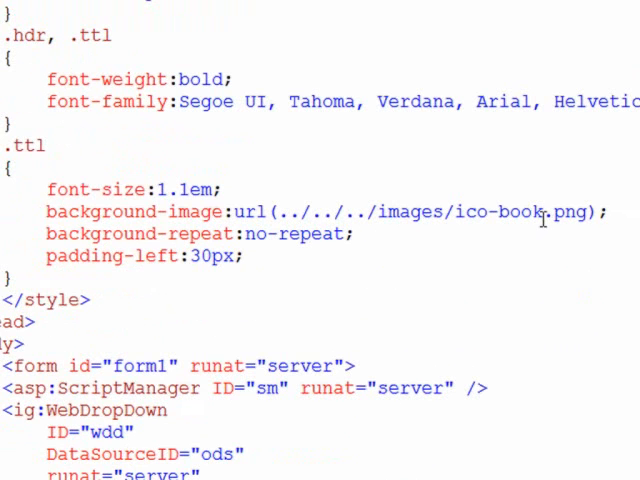
left_click(88, 299)
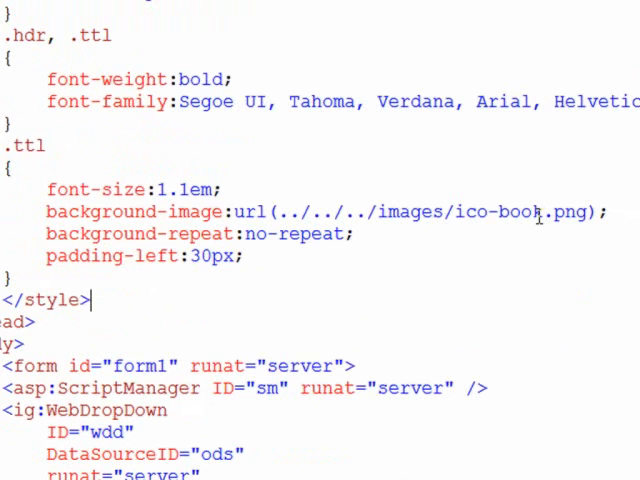
mouse_move(168, 248)
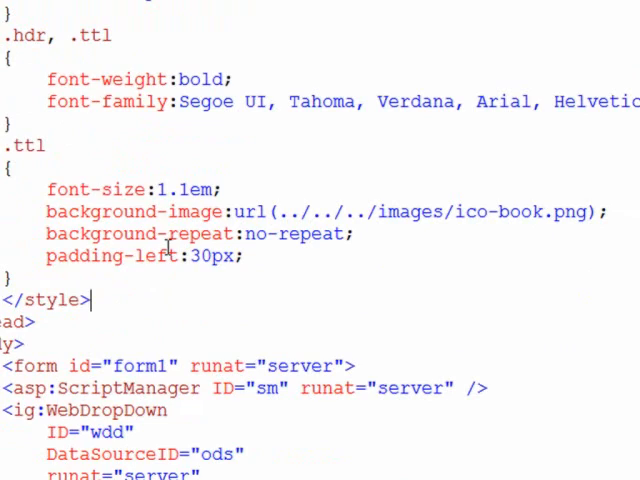
scroll("down", 3)
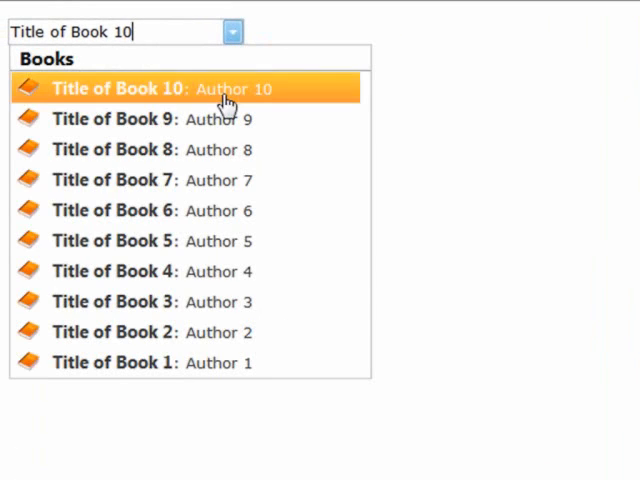
mouse_move(90, 119)
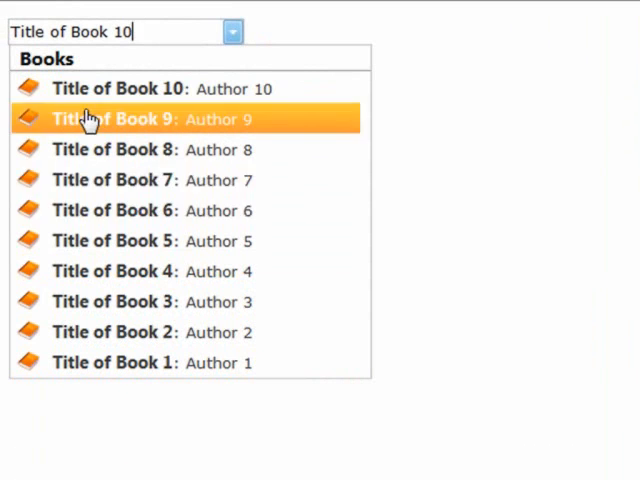
mouse_move(95, 210)
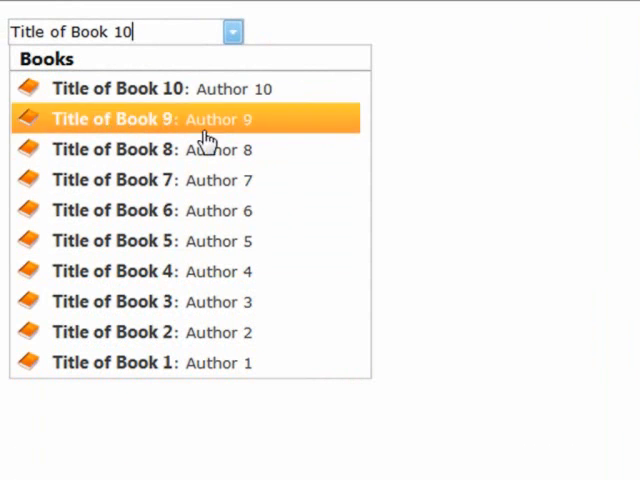
mouse_move(444, 195)
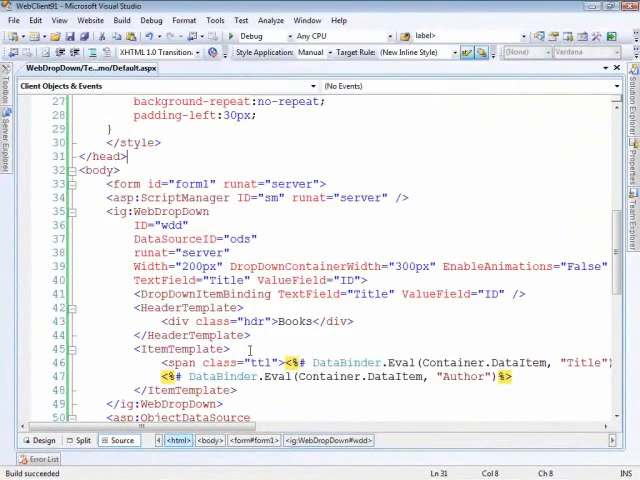
- Scroll Default.aspx down to the ObjectDataSource calling BookRepository.GetBooks
scroll("down", 3)
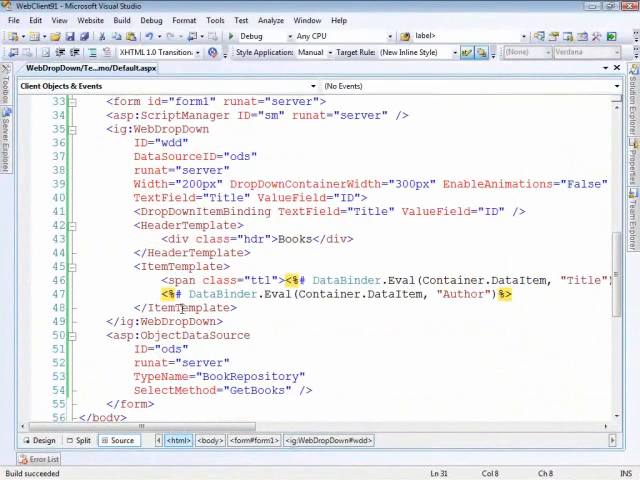